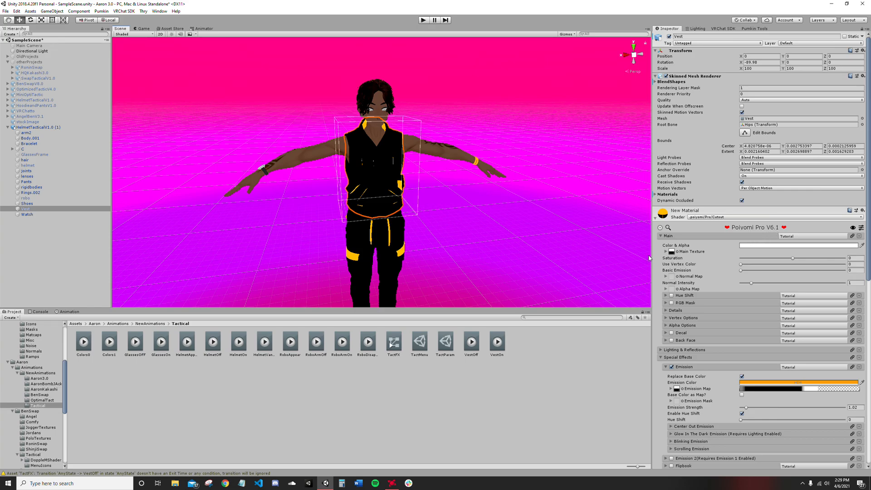
# Test the vest's dissolve amount by raising it until mostly dissolved, then restoring it fully
pyautogui.scroll(-3)
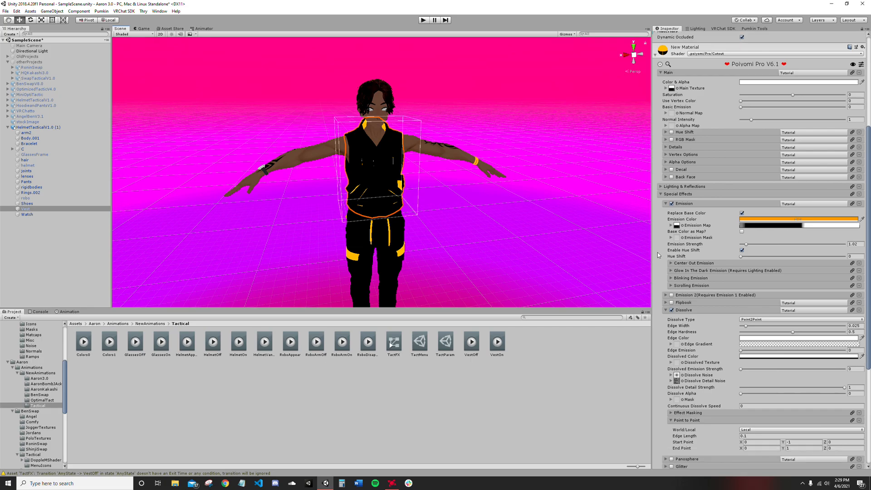
pyautogui.scroll(-3)
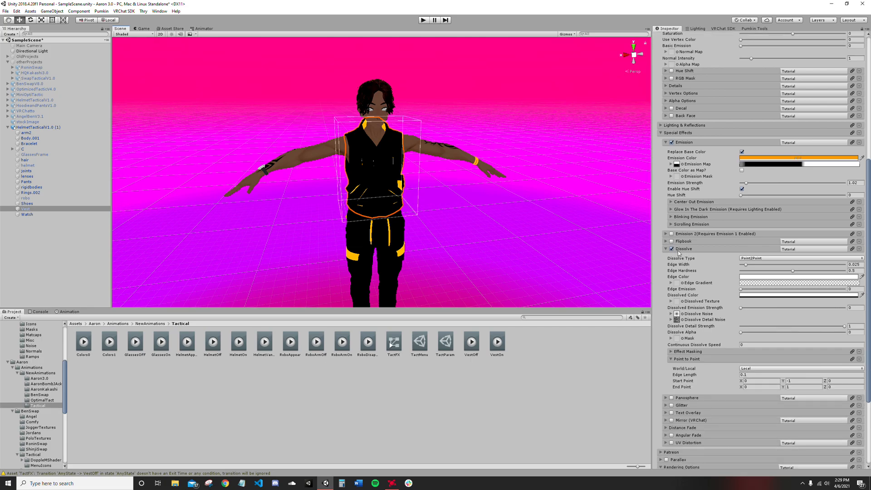
pyautogui.moveTo(679, 253)
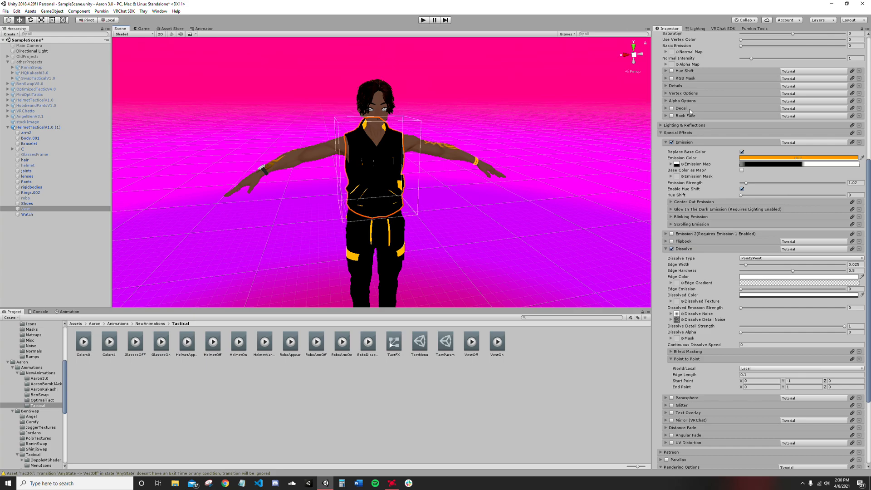
pyautogui.click(24, 209)
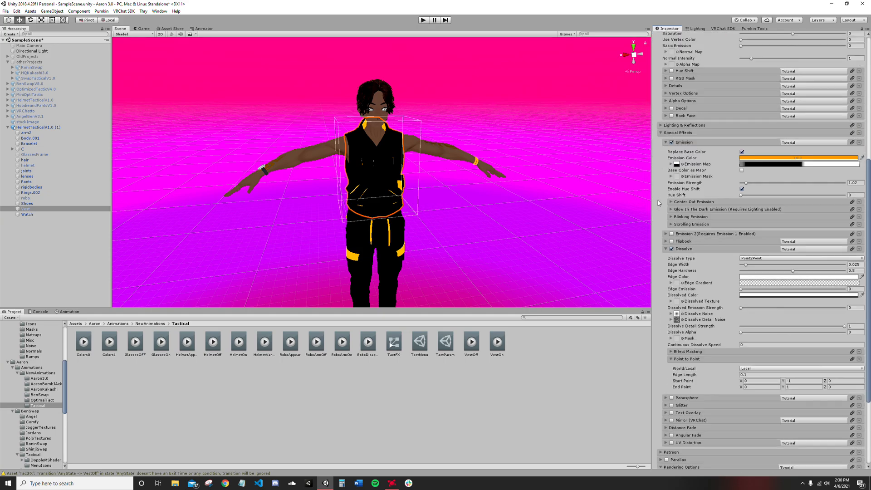
pyautogui.moveTo(744, 331); pyautogui.dragTo(745, 335)
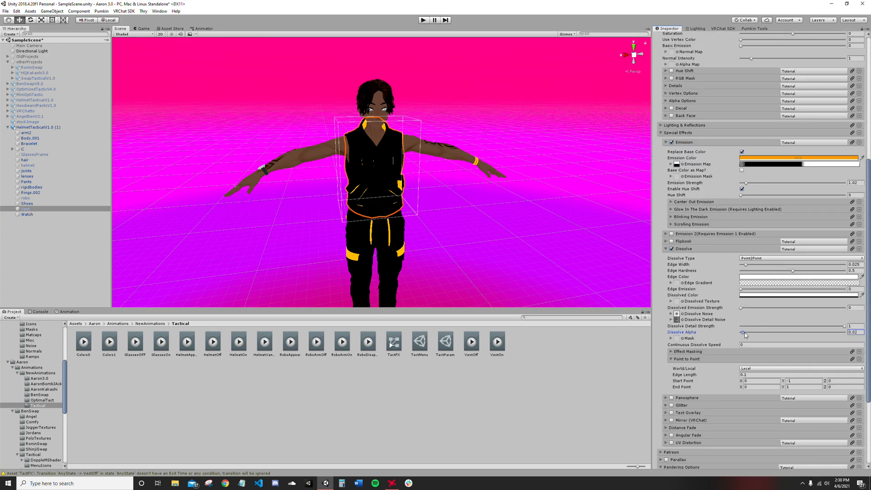
pyautogui.moveTo(745, 333); pyautogui.dragTo(819, 338)
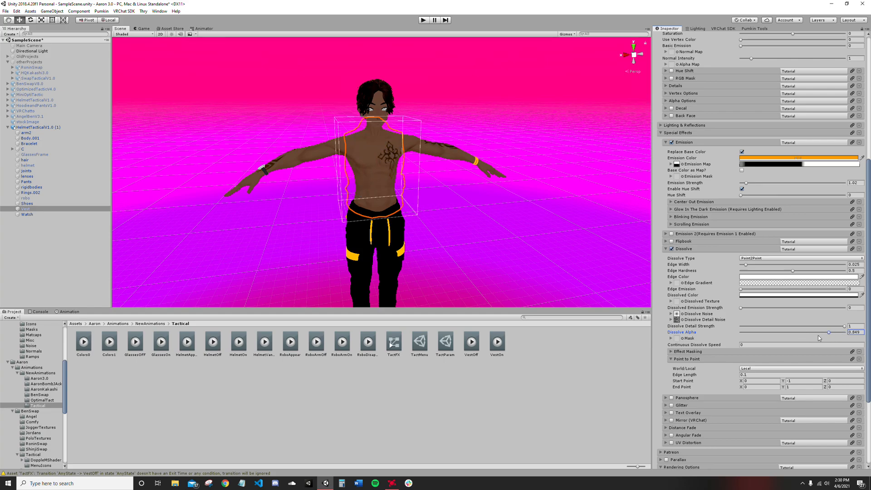
pyautogui.moveTo(820, 334); pyautogui.dragTo(756, 334)
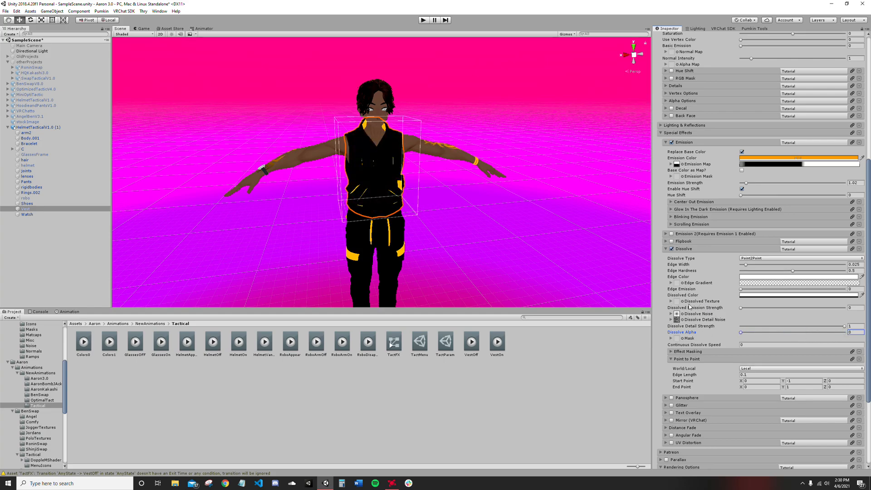
# Keep the Point2Point dissolve type and set the Dissolved Color to a soft light red
pyautogui.scroll(-3)
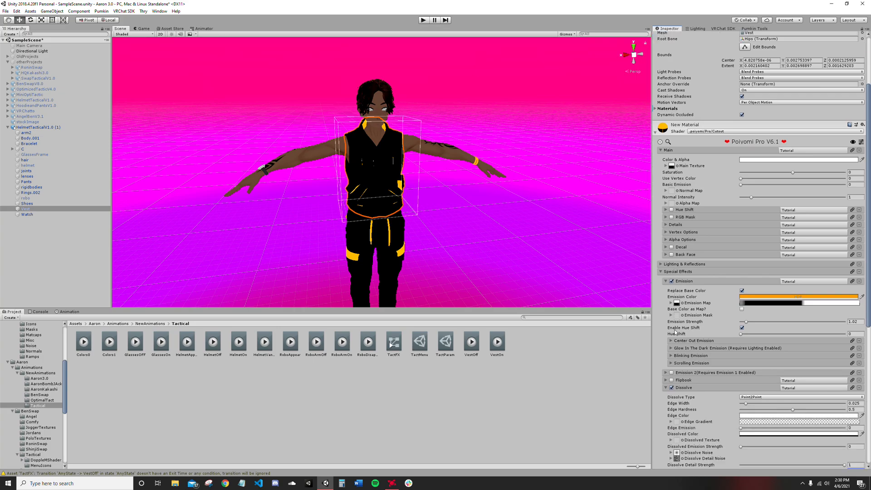
pyautogui.scroll(-3)
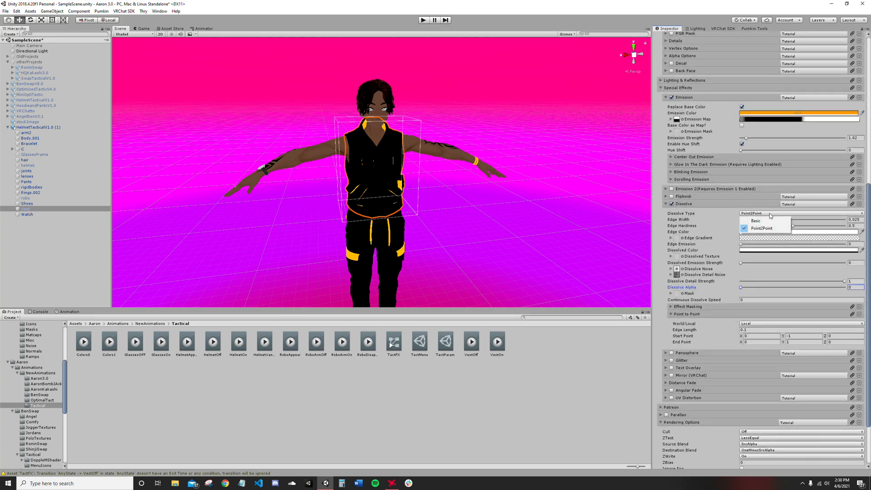
pyautogui.click(762, 228)
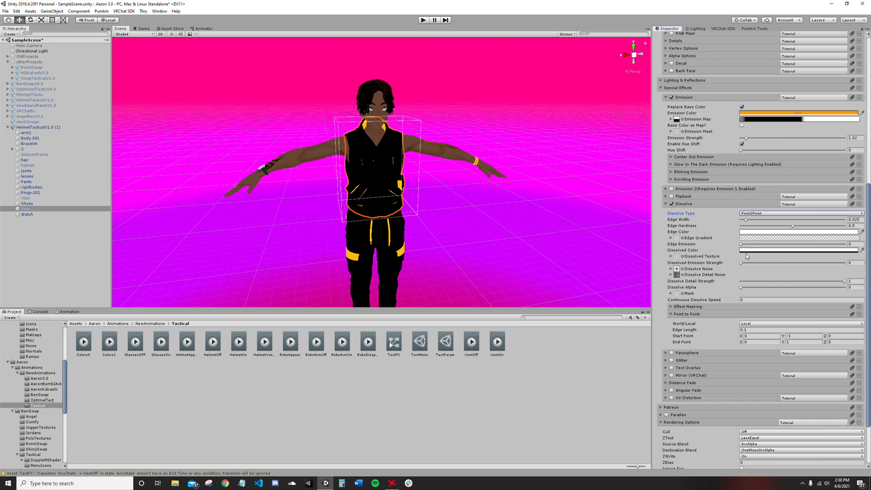
pyautogui.click(800, 250)
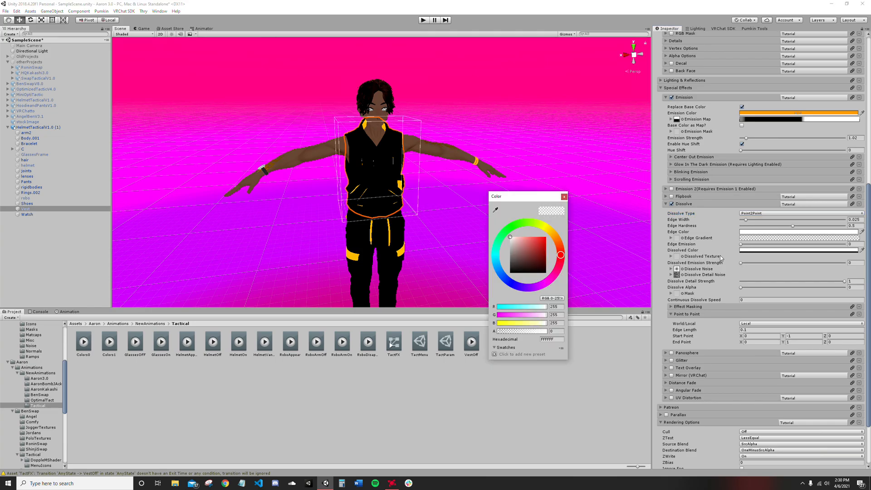
pyautogui.click(528, 243)
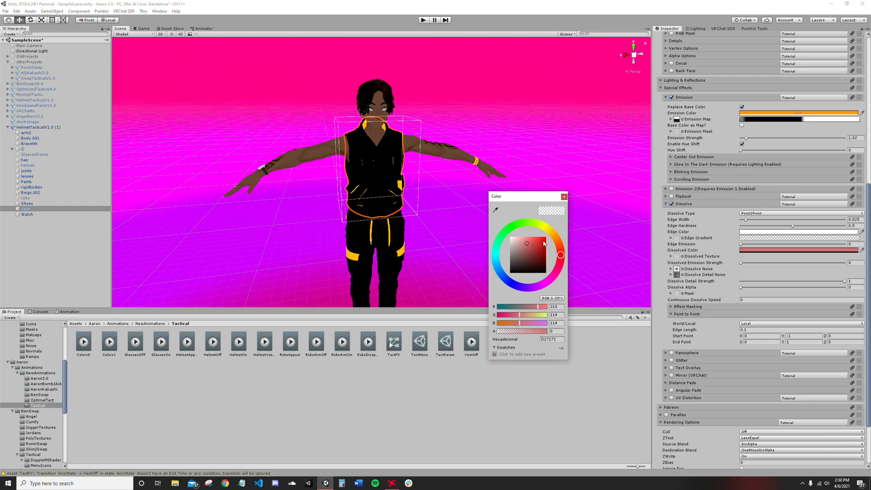
pyautogui.moveTo(544, 244); pyautogui.dragTo(520, 243)
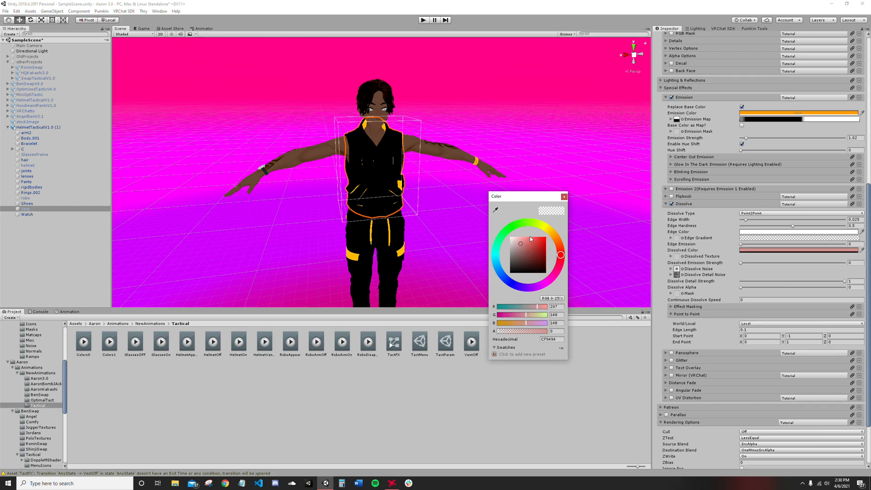
pyautogui.click(507, 237)
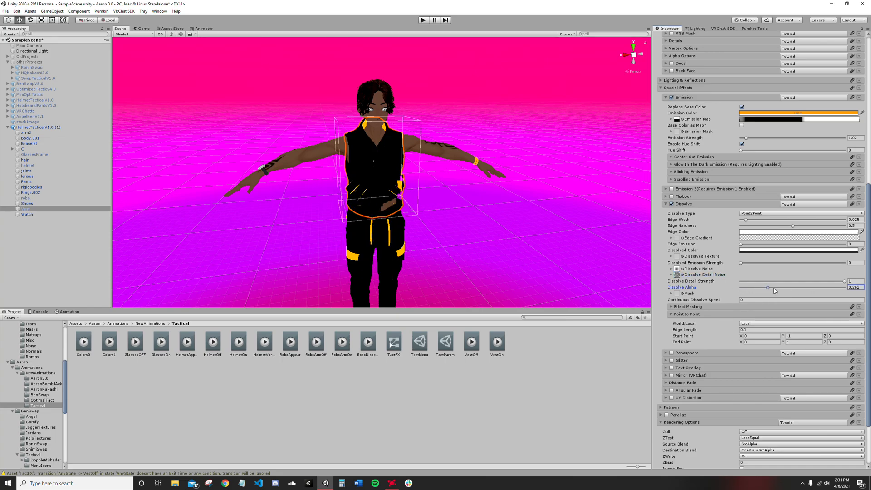
pyautogui.moveTo(775, 289); pyautogui.dragTo(817, 289)
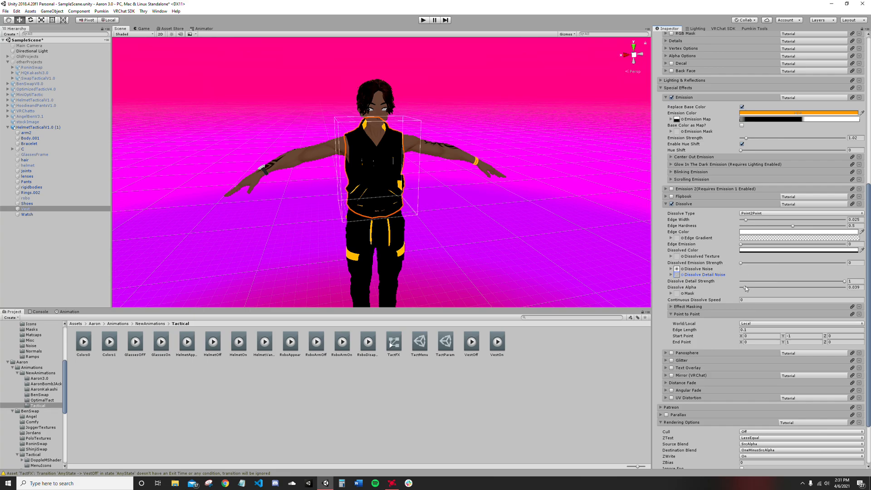
pyautogui.moveTo(746, 288); pyautogui.dragTo(805, 288)
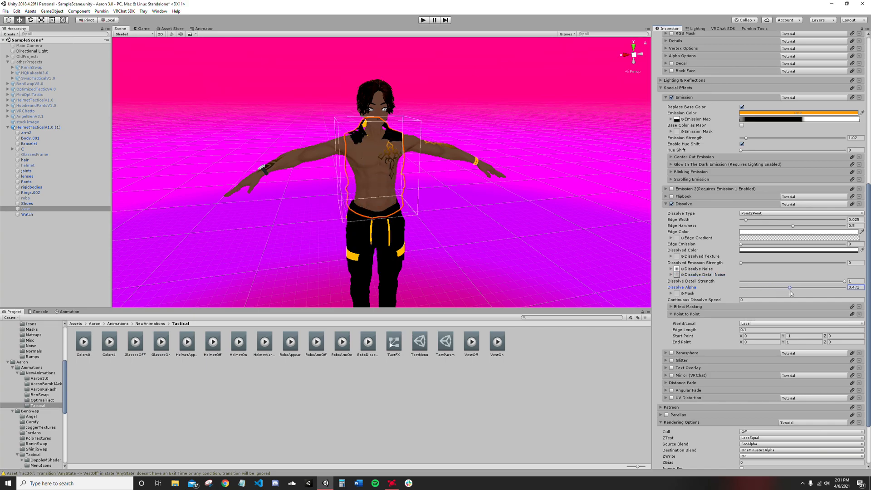
pyautogui.moveTo(792, 287); pyautogui.dragTo(775, 288)
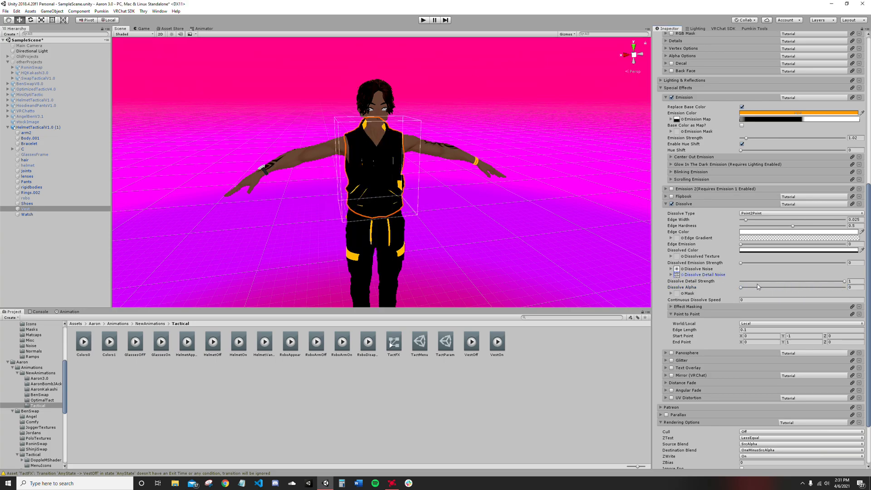
pyautogui.moveTo(742, 288); pyautogui.dragTo(786, 287)
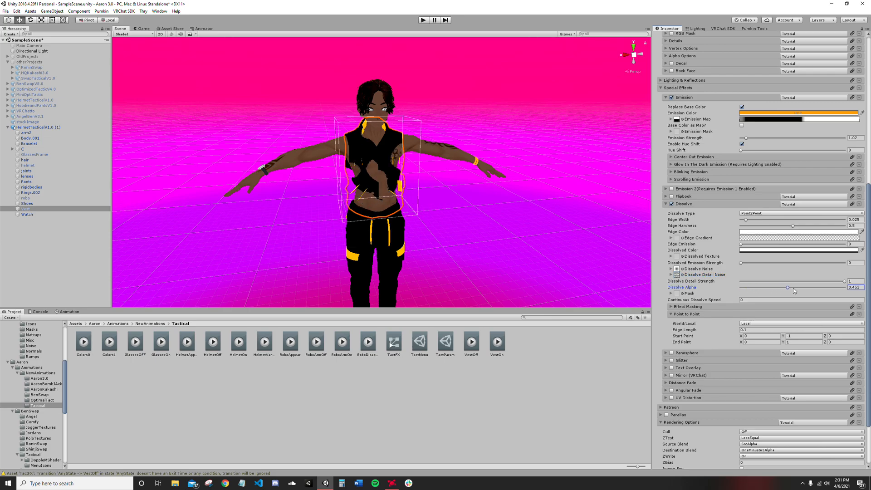
pyautogui.moveTo(794, 288); pyautogui.dragTo(742, 289)
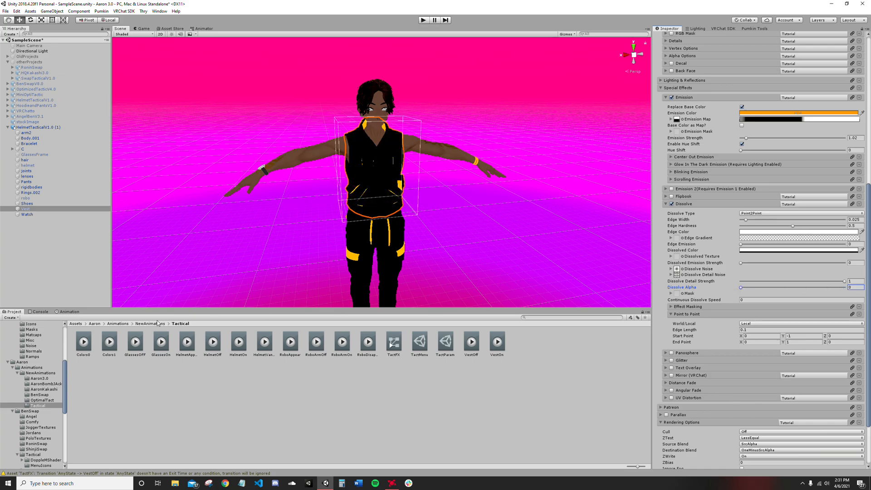
# Show the Animation timeline and look through the VestOff and VestOn clips
pyautogui.click(69, 311)
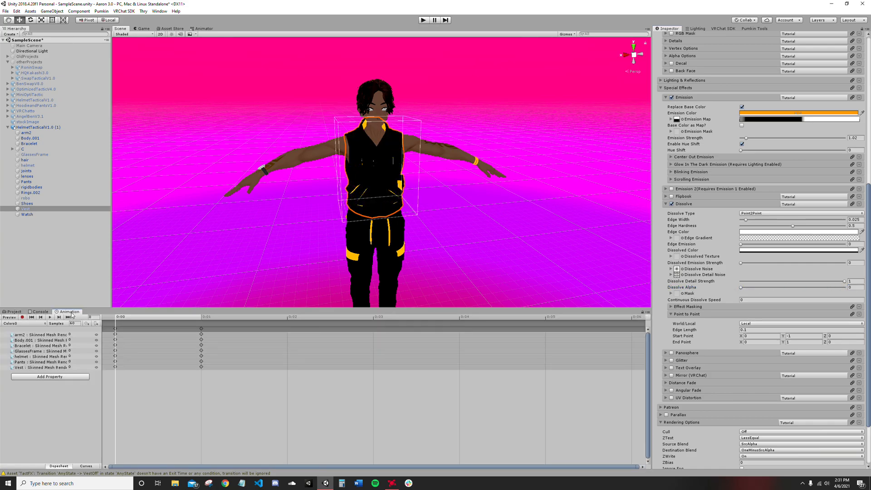
pyautogui.click(22, 323)
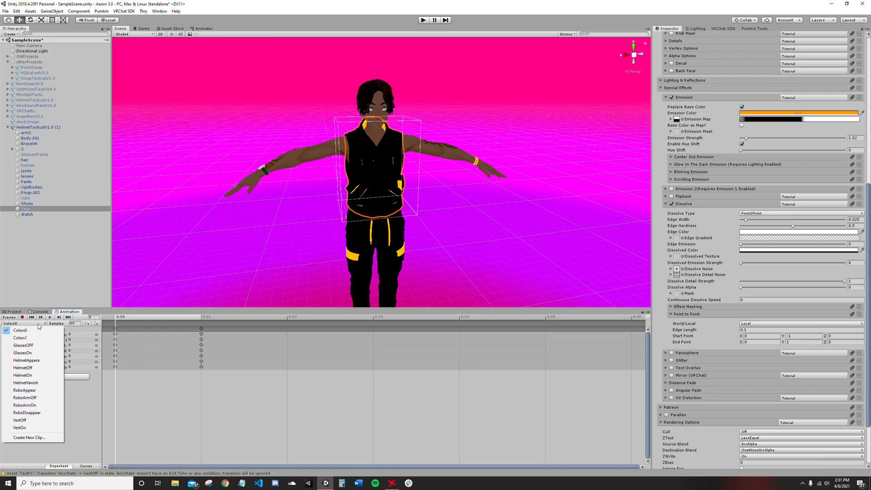
pyautogui.click(19, 421)
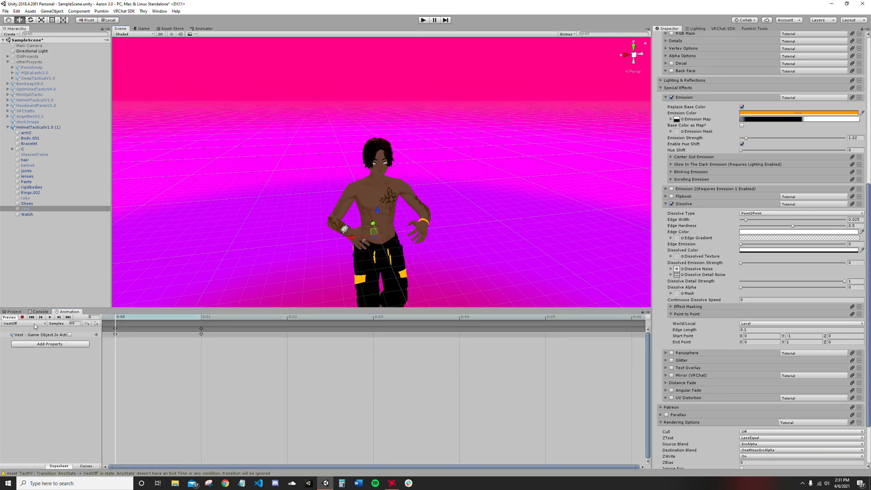
pyautogui.click(71, 335)
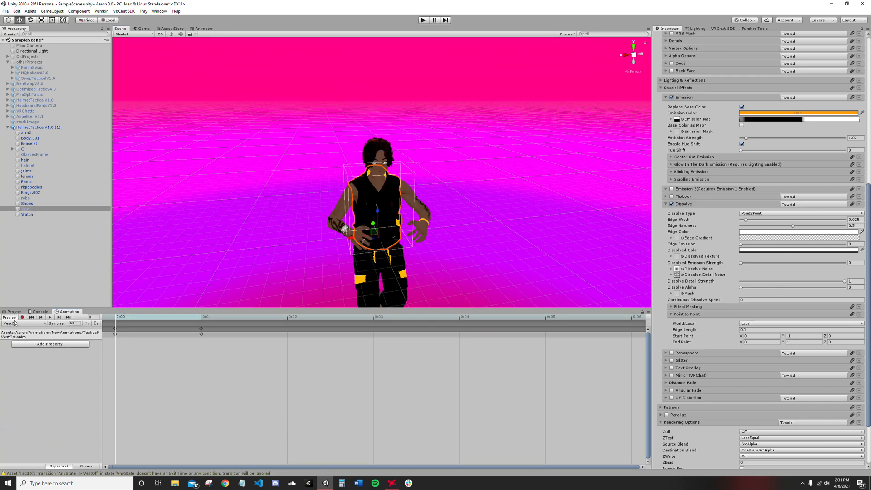
# Create a new animation clip from the clip list and switch to editing vestAppear
pyautogui.click(14, 323)
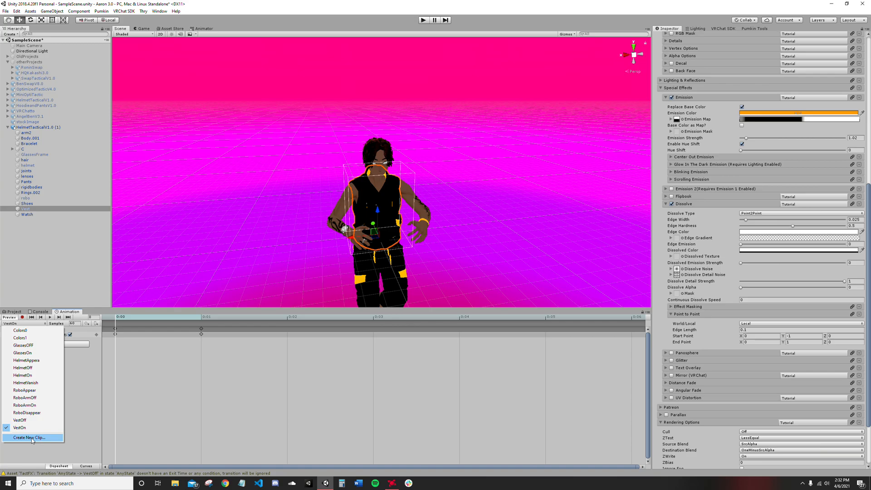
pyautogui.click(30, 438)
pyautogui.write('vestDis')
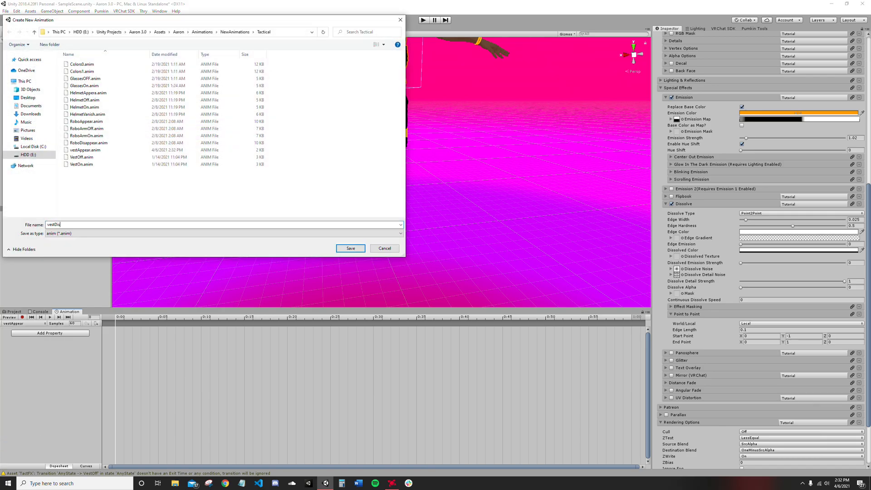
pyautogui.click(350, 248)
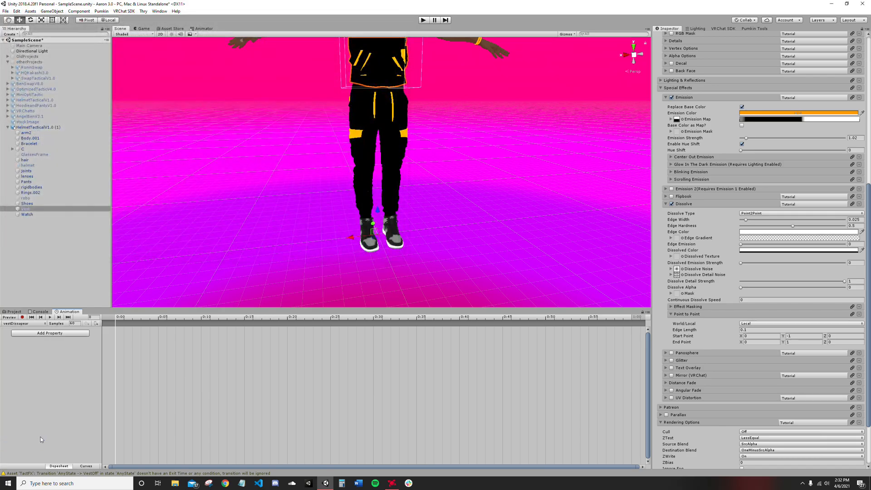
pyautogui.click(23, 324)
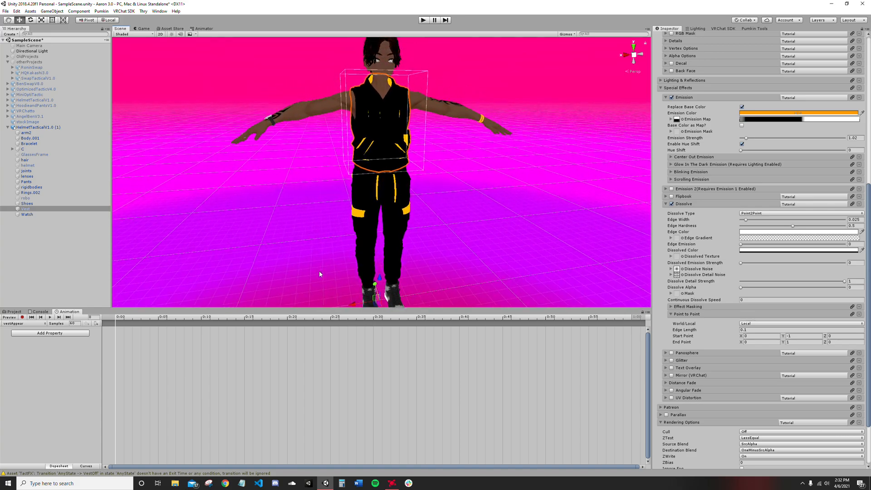
pyautogui.moveTo(360, 166)
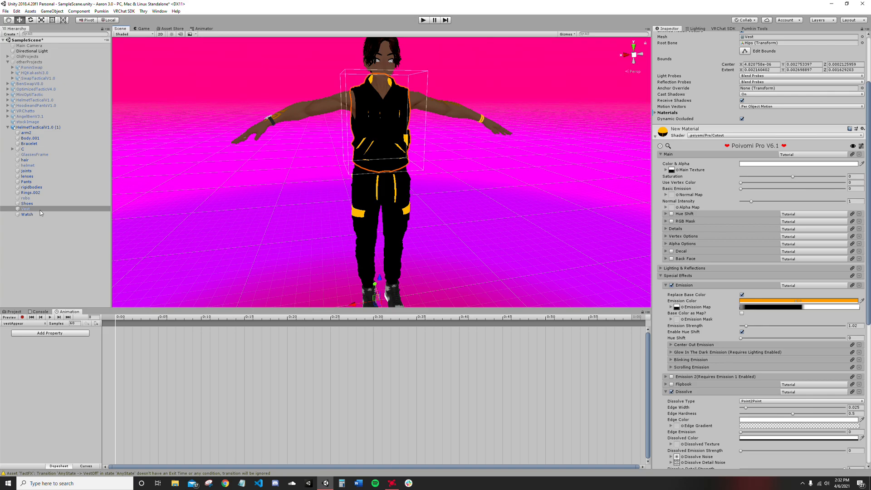
pyautogui.moveTo(484, 235)
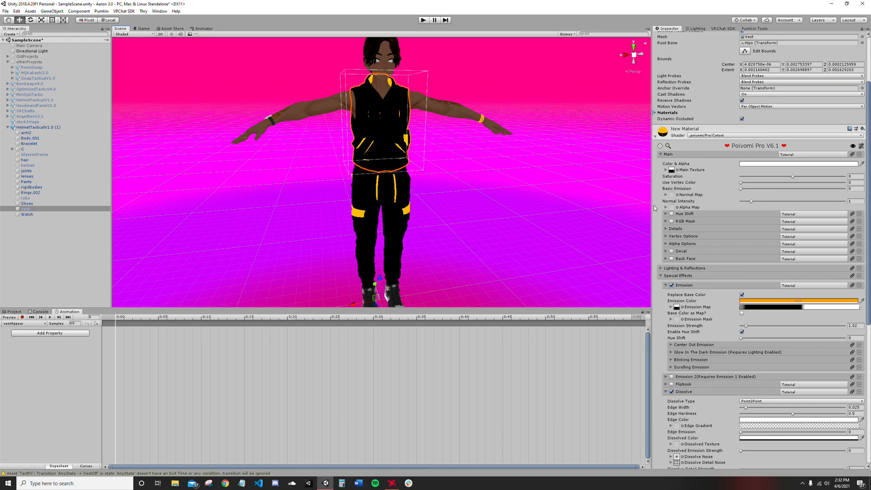
pyautogui.scroll(-3)
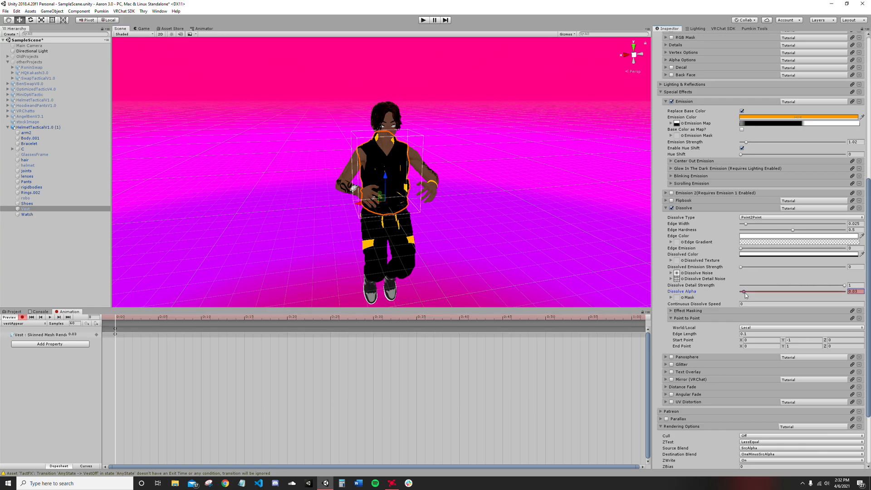
# Key the vest's Dissolve Alpha and Game Object Is Active in vestAppear, then preview mid-appearance
pyautogui.moveTo(744, 291); pyautogui.dragTo(856, 292)
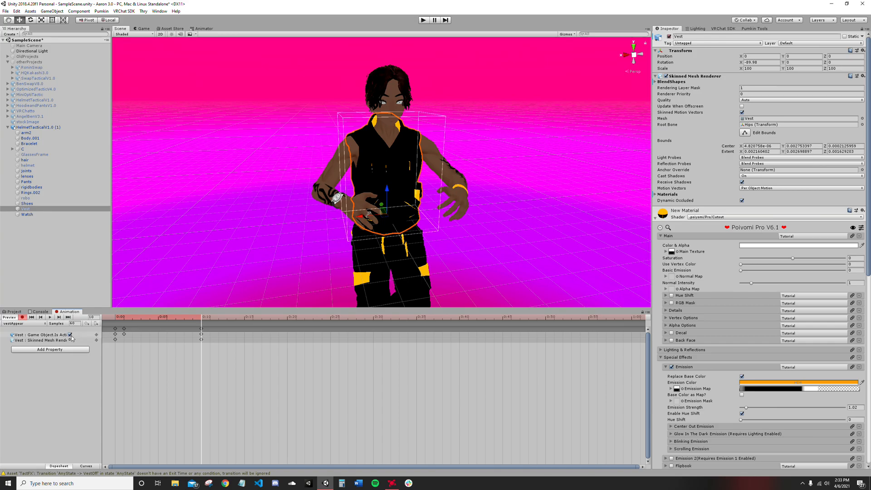
pyautogui.click(70, 335)
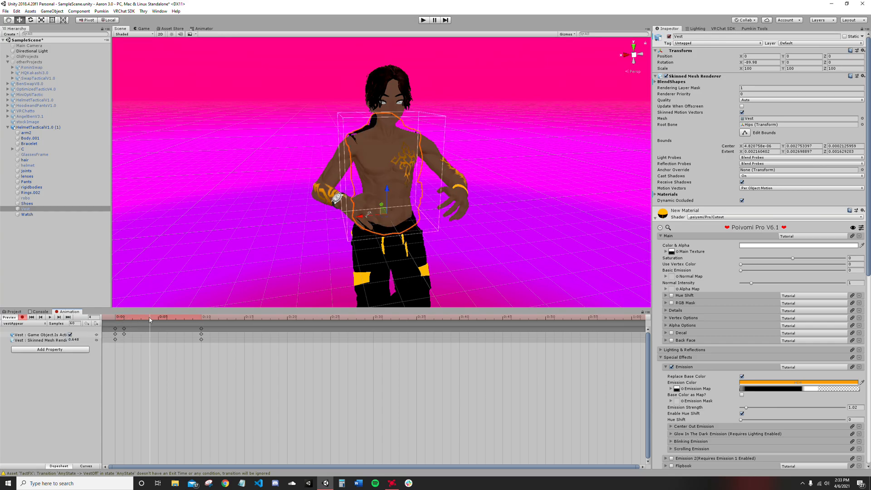
pyautogui.click(199, 317)
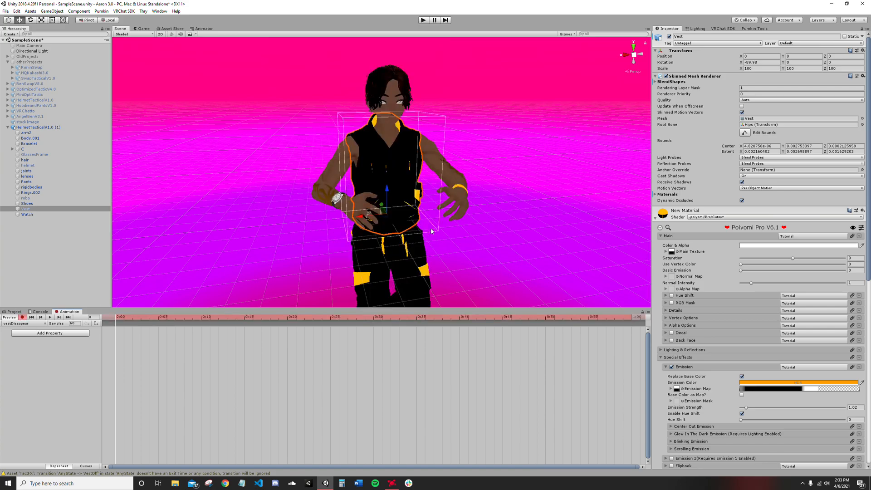
# Key vestDissapear's Dissolve Alpha from fully shown at frame 0 to gone at frame 10, plus Is Active
pyautogui.scroll(-3)
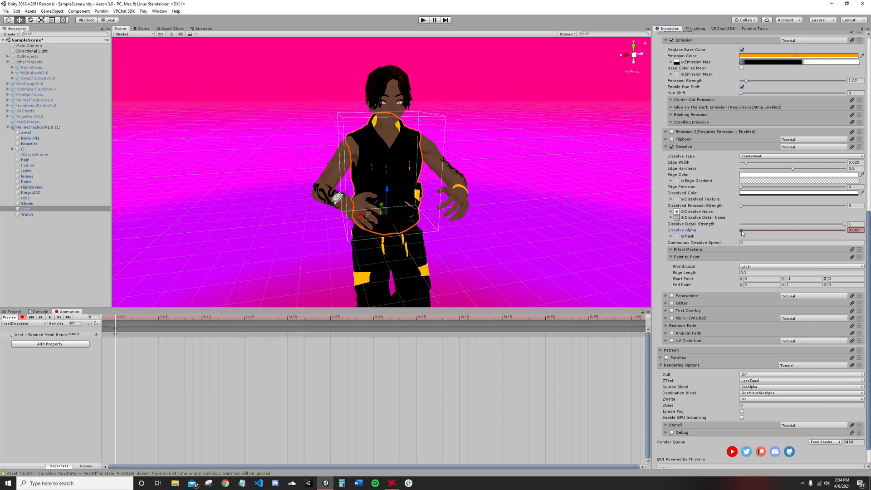
pyautogui.moveTo(742, 230); pyautogui.dragTo(816, 230)
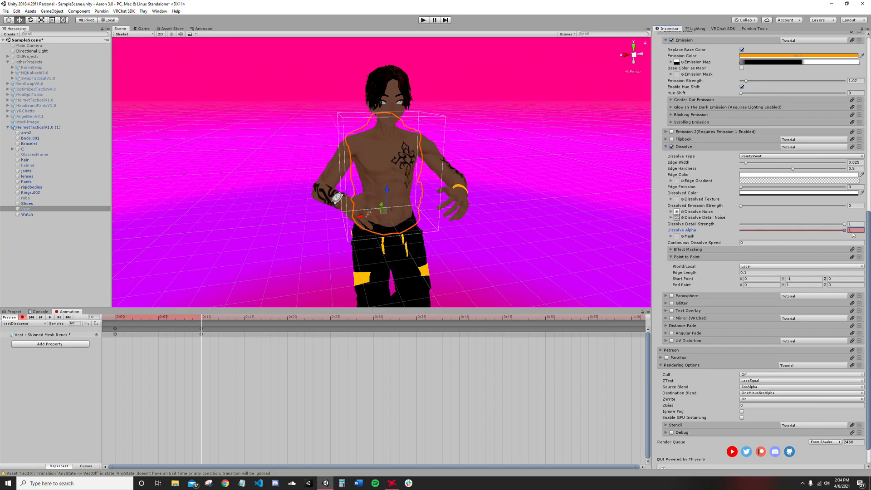
pyautogui.moveTo(844, 230); pyautogui.dragTo(741, 230)
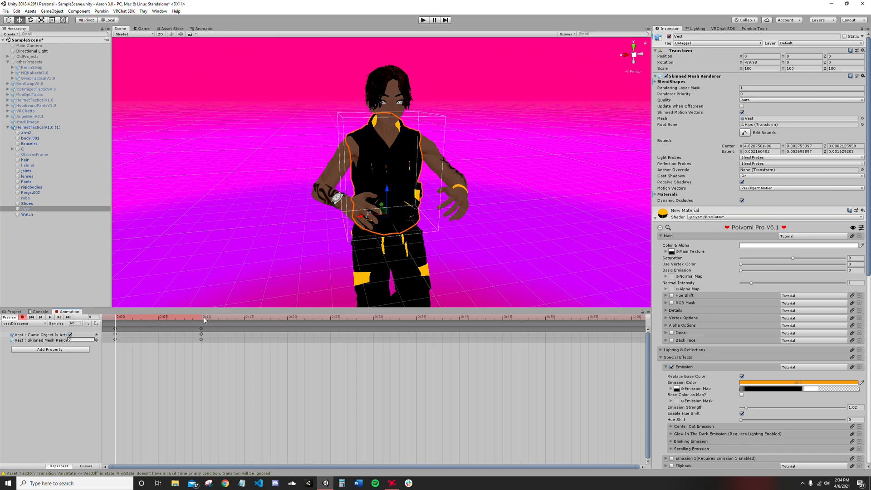
pyautogui.click(71, 335)
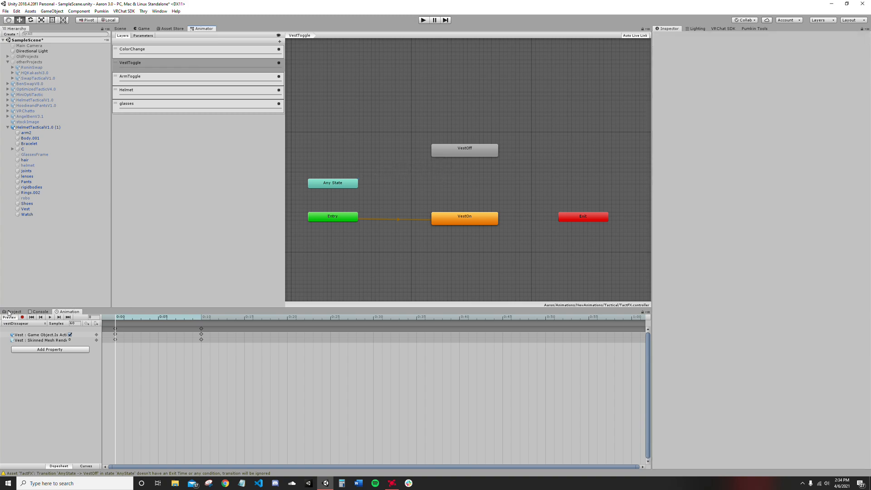
# Link the vest states with transitions and uncheck Loop Time on vestAppear and vestDissapear clips
pyautogui.click(13, 311)
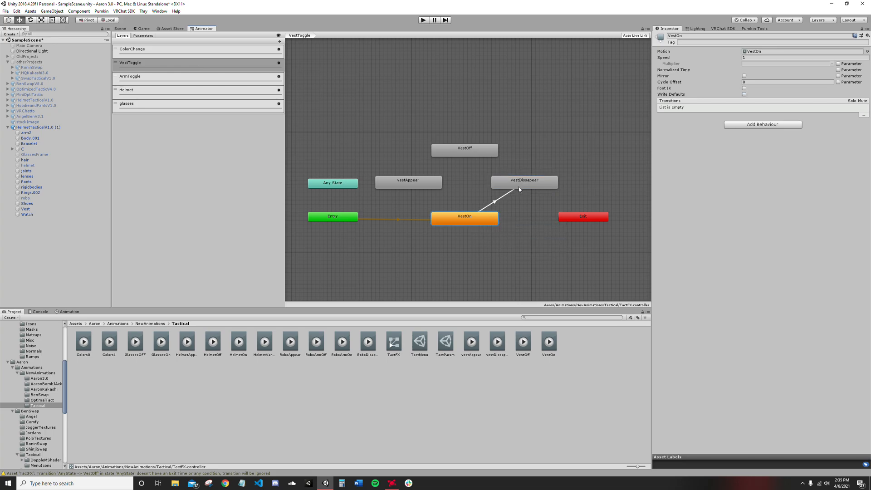
pyautogui.rightClick(465, 150)
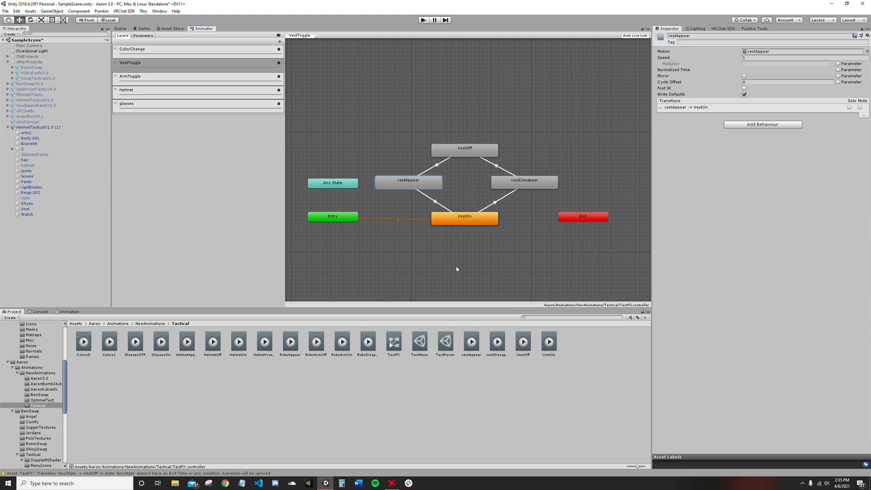
pyautogui.click(472, 342)
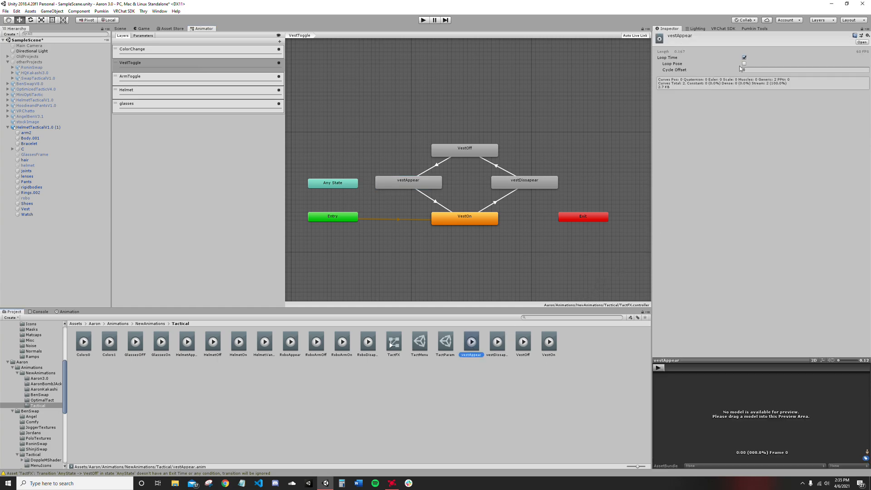
pyautogui.click(744, 58)
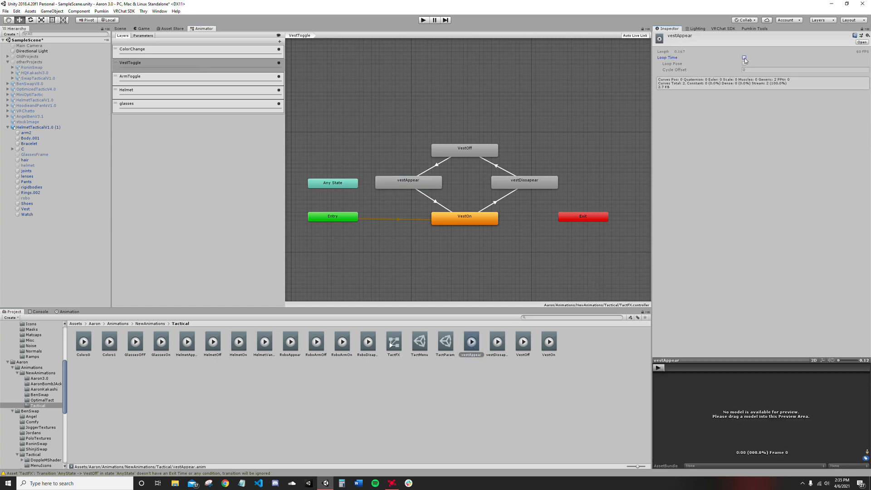
pyautogui.click(496, 342)
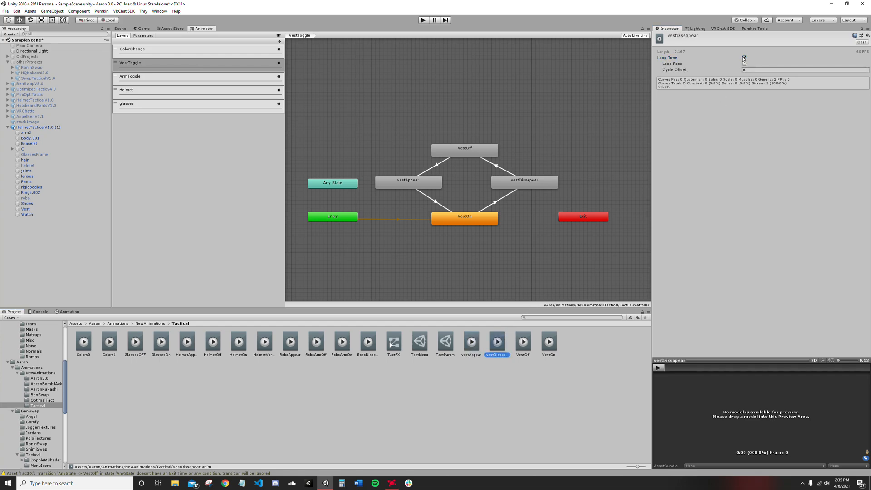
pyautogui.click(744, 59)
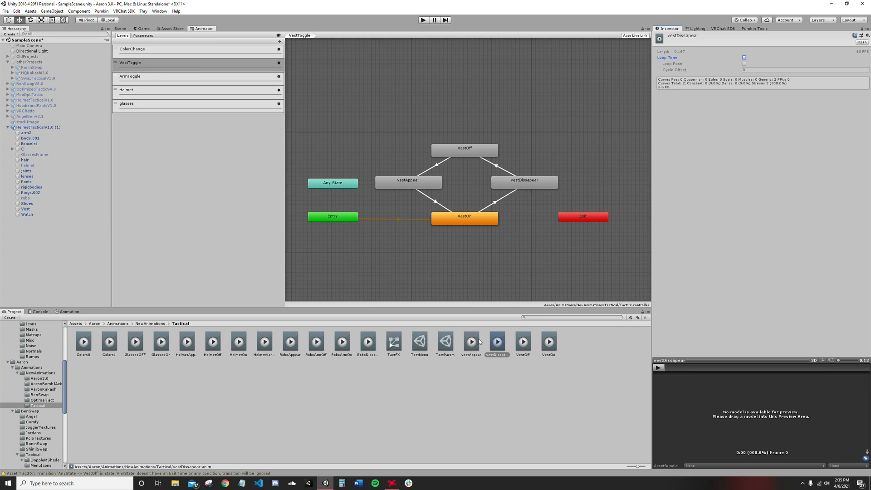
# Uncheck Write Defaults on the vestDissapear and vestAppear states and recheck their settings
pyautogui.click(523, 181)
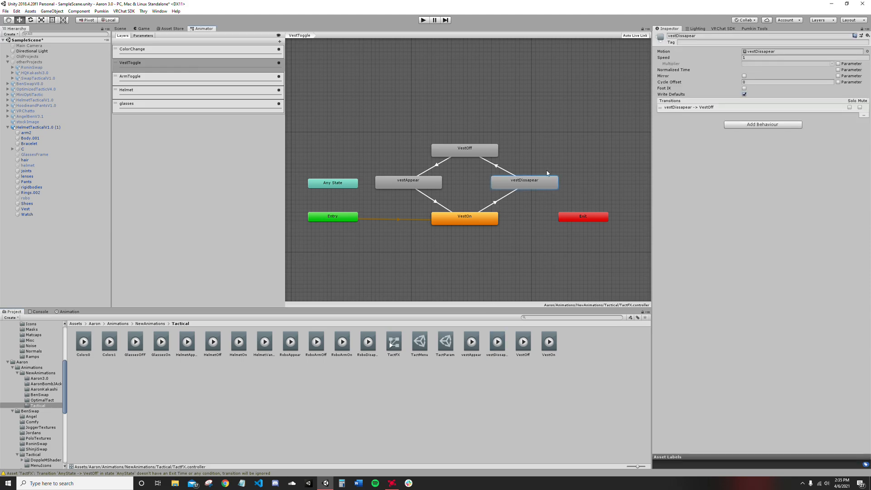
pyautogui.click(464, 148)
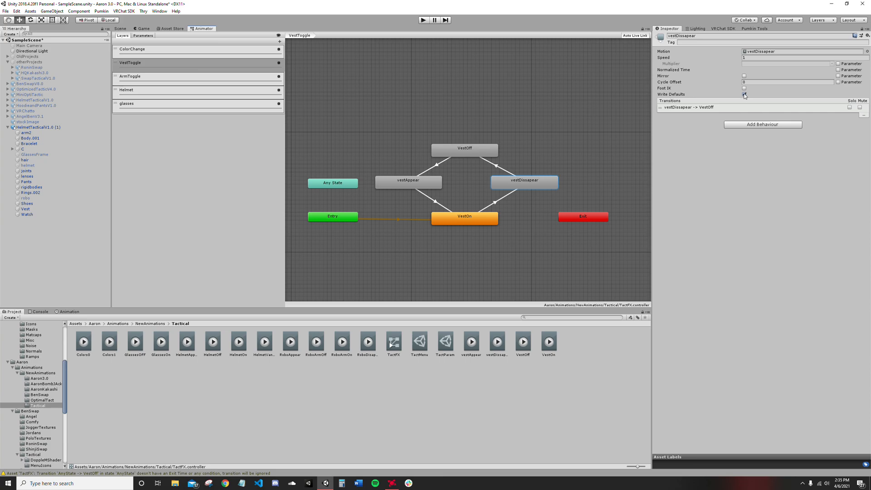
pyautogui.click(408, 181)
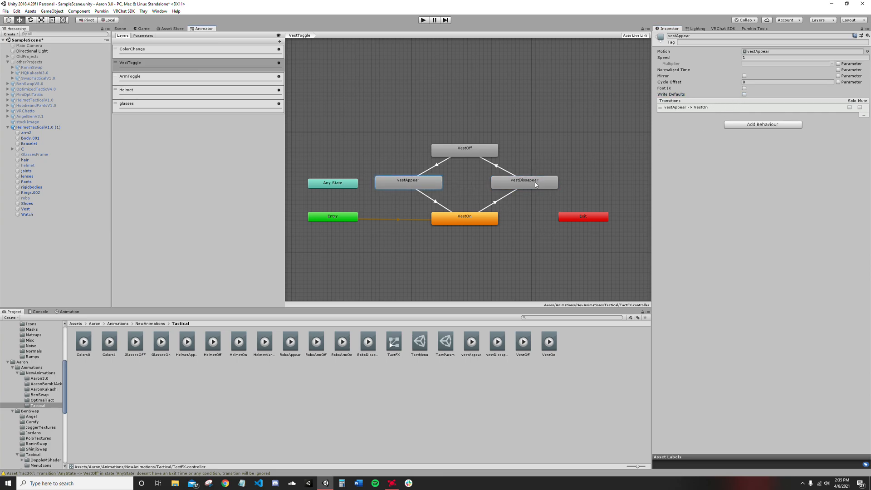
pyautogui.click(524, 181)
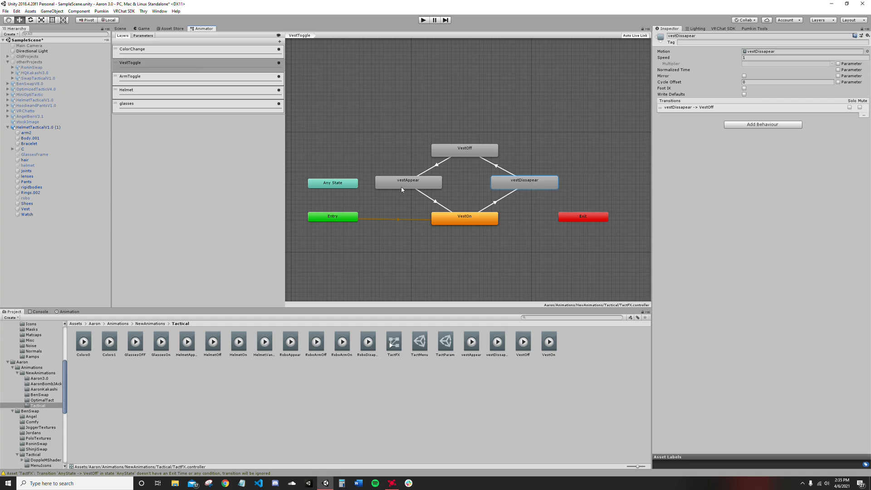
pyautogui.moveTo(543, 180)
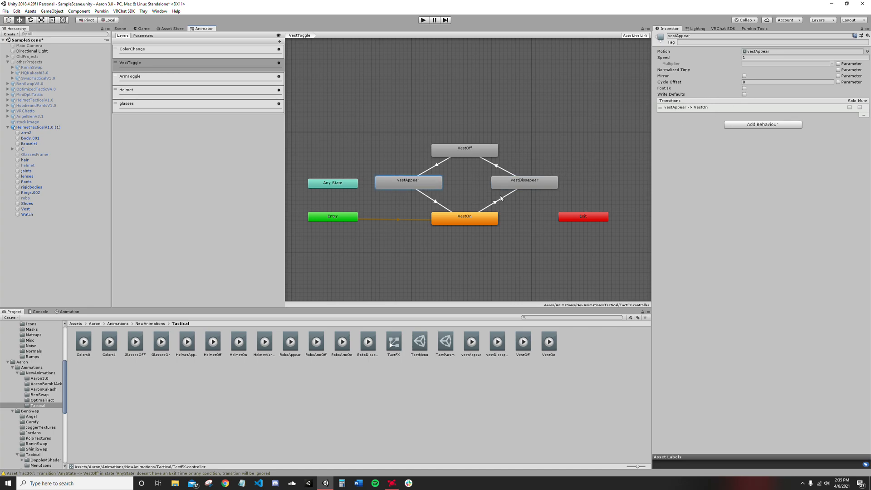
pyautogui.click(523, 182)
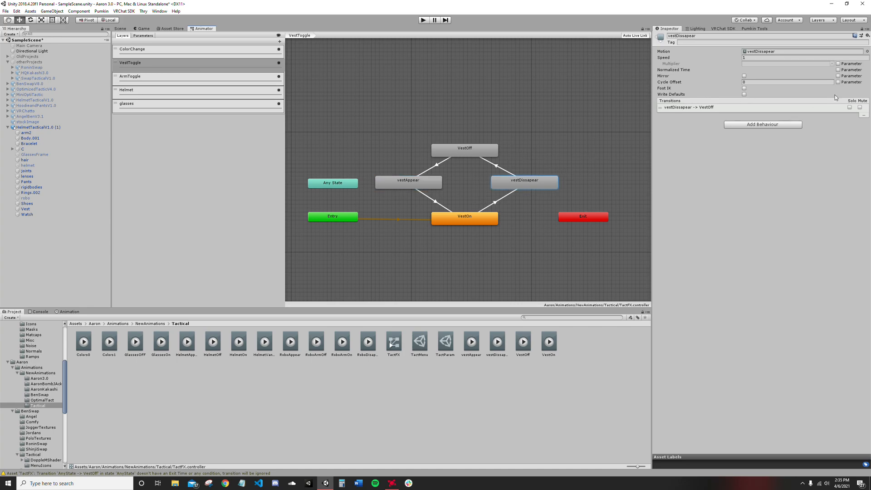
pyautogui.moveTo(498, 200)
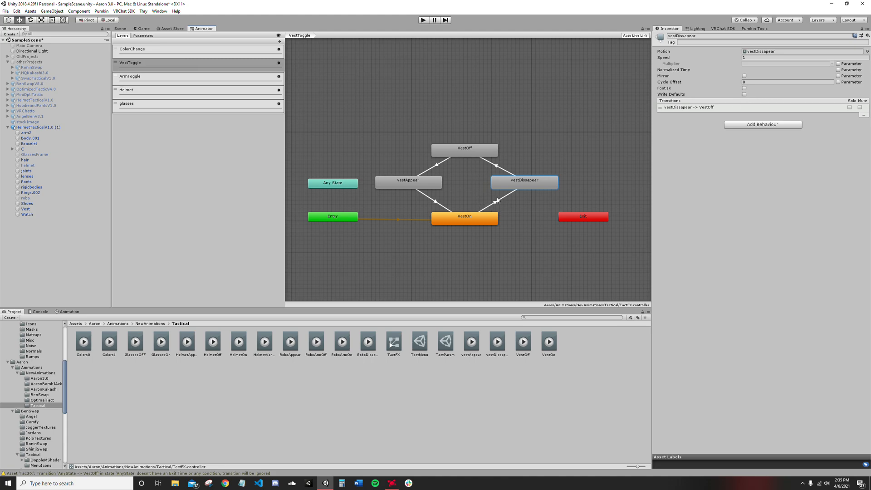
# Give the VestOn→vestDissapear transition a VestToggle Equals 1 condition
pyautogui.click(486, 201)
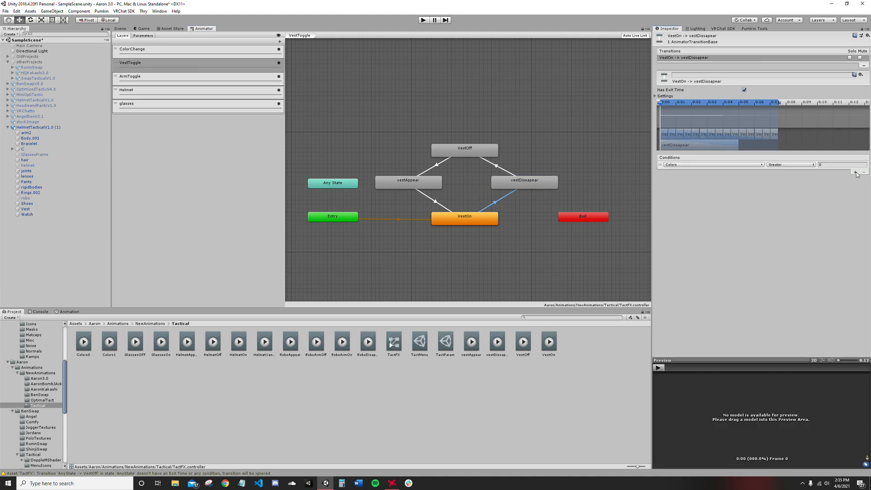
pyautogui.click(713, 164)
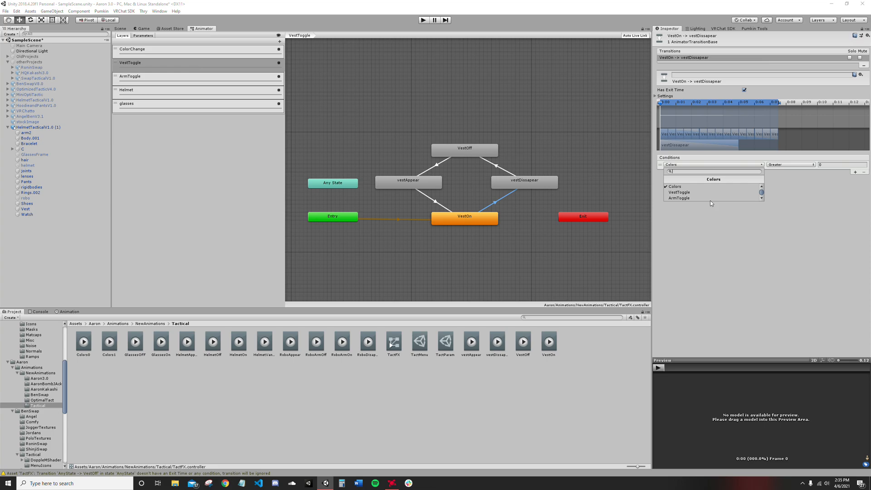
pyautogui.click(678, 192)
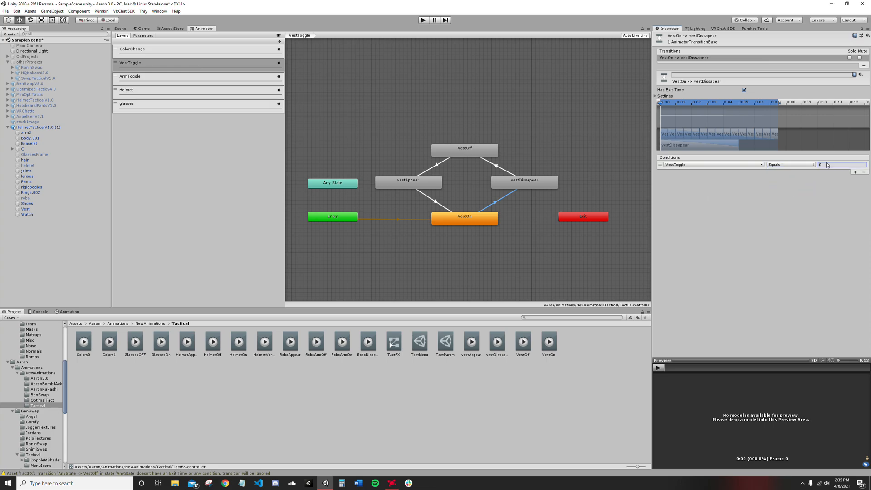
pyautogui.write('1')
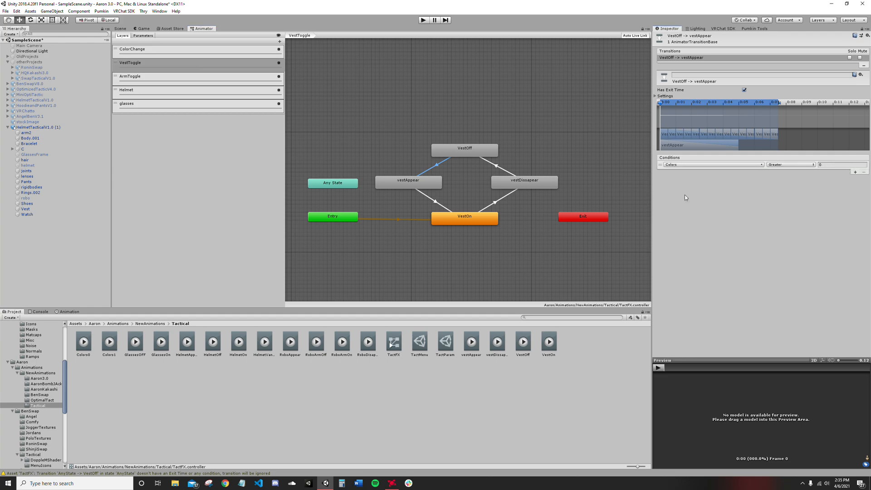
pyautogui.click(713, 164)
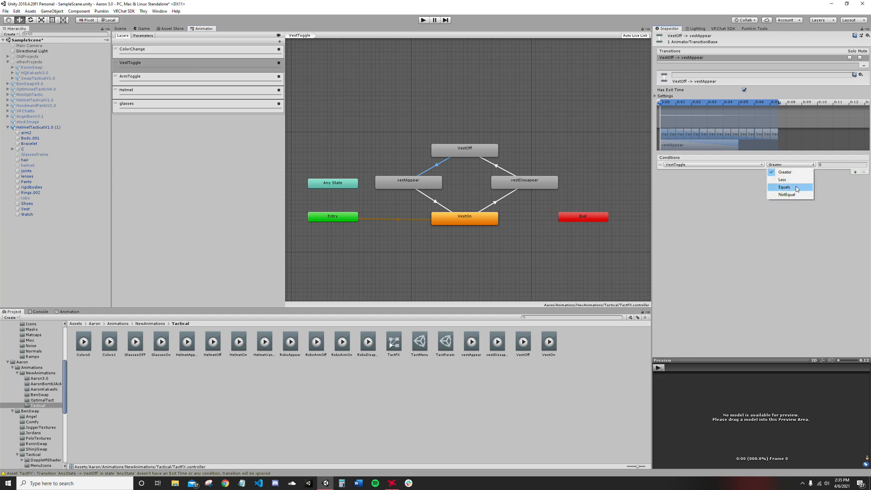
pyautogui.click(785, 188)
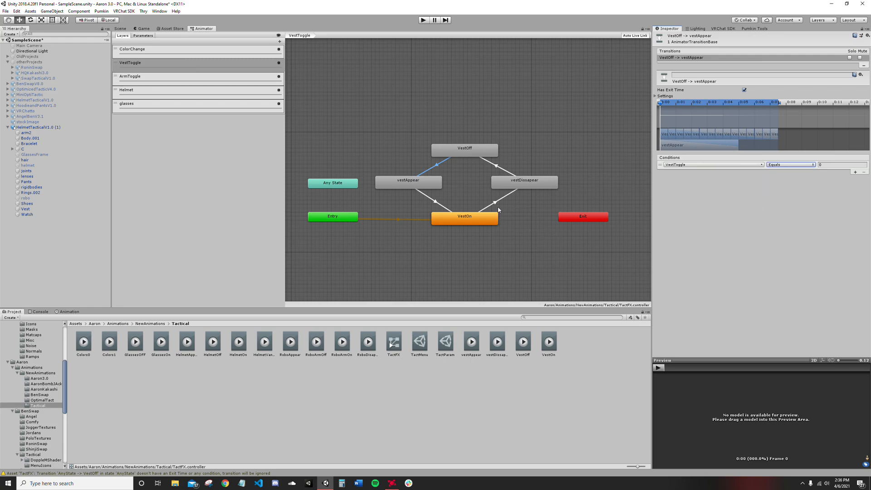
pyautogui.moveTo(476, 192)
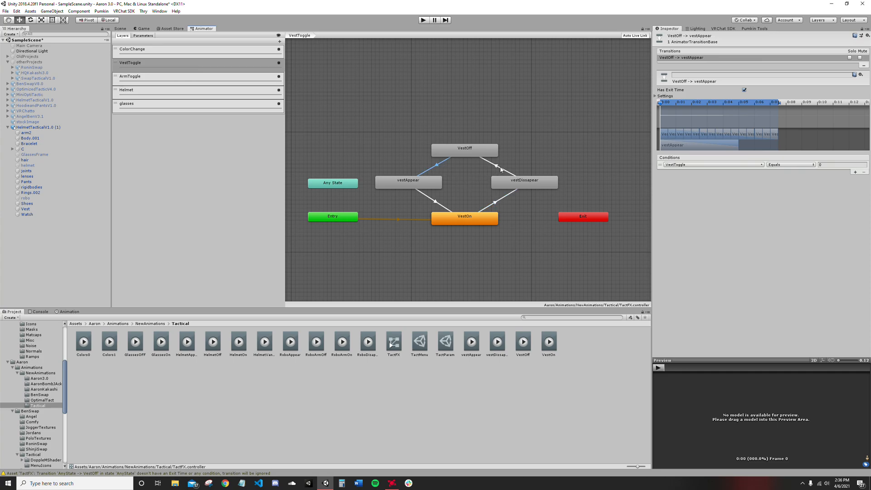
pyautogui.click(437, 204)
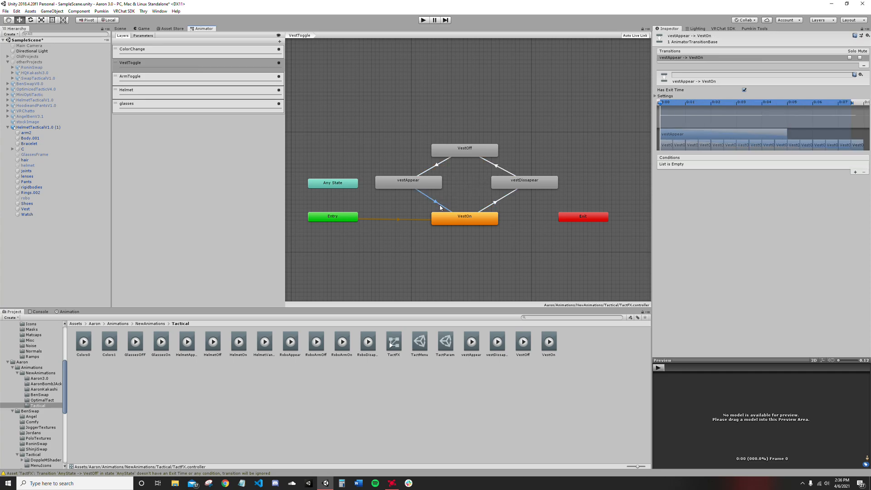
pyautogui.moveTo(438, 208)
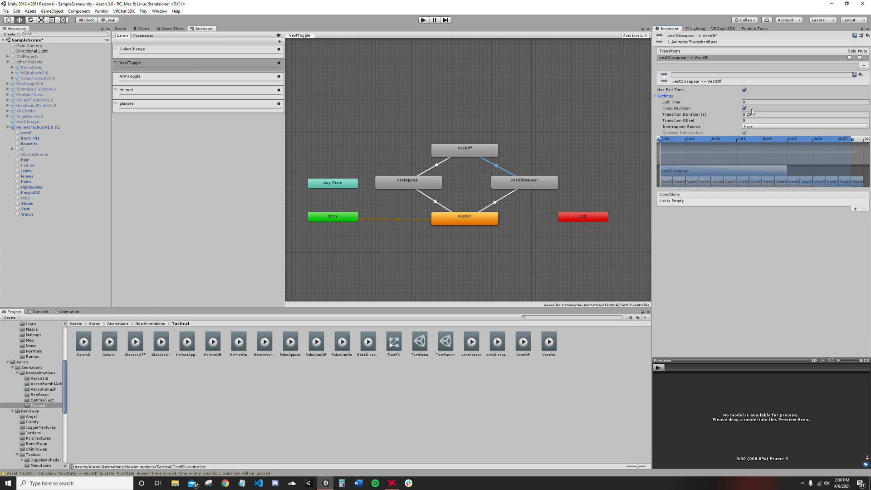
# Set the vestDissapear→VestOff Transition Duration from 0.25 to 0
pyautogui.click(800, 114)
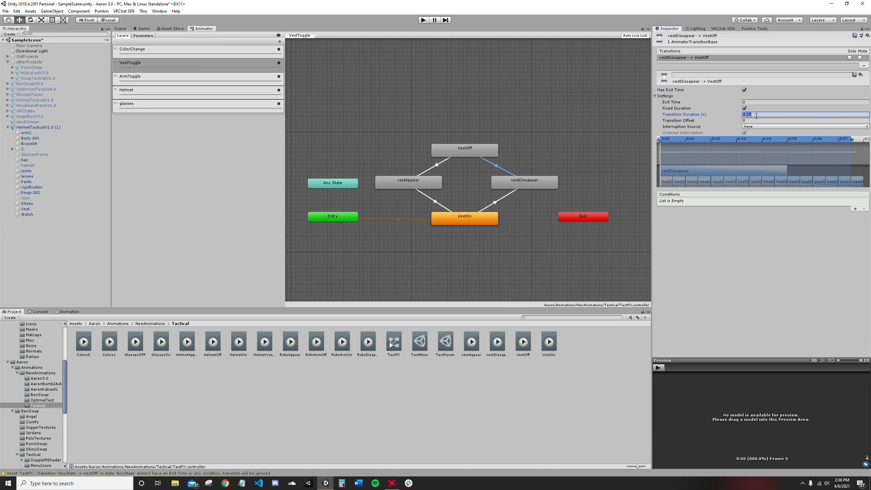
pyautogui.write('0')
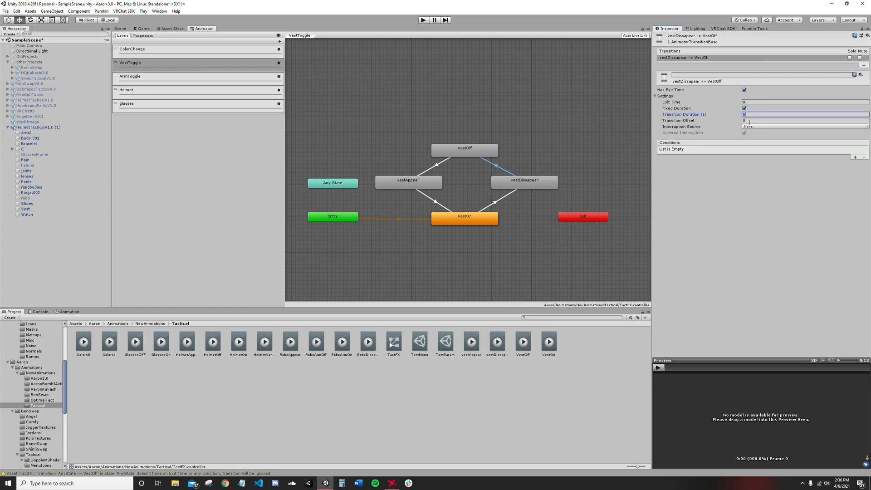
pyautogui.click(804, 121)
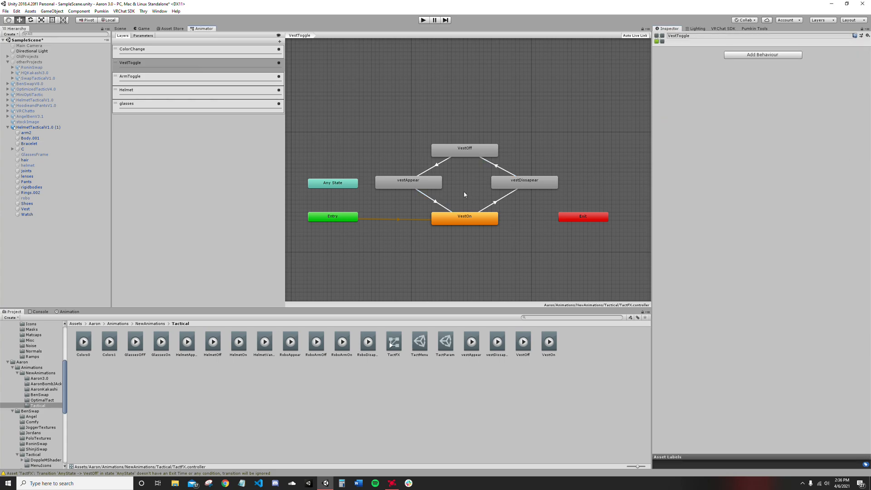
# Set the Speed of both the vestDissapear and vestAppear states to .05
pyautogui.click(523, 181)
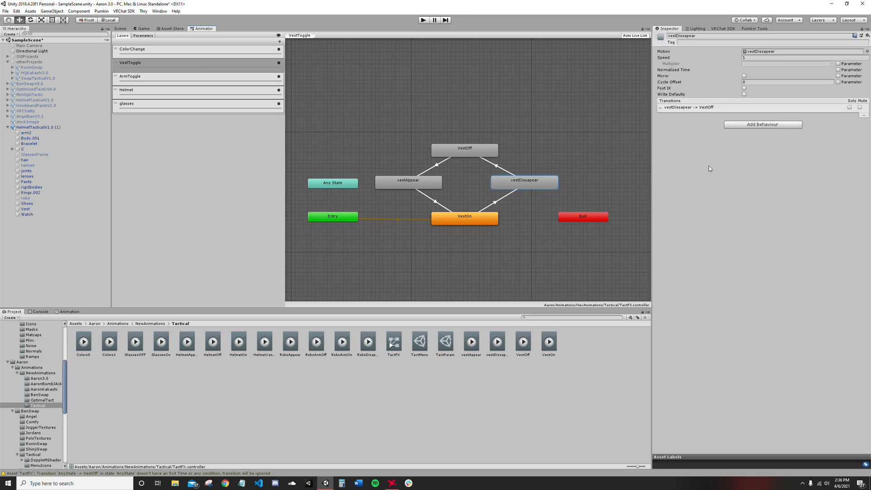
pyautogui.moveTo(544, 190)
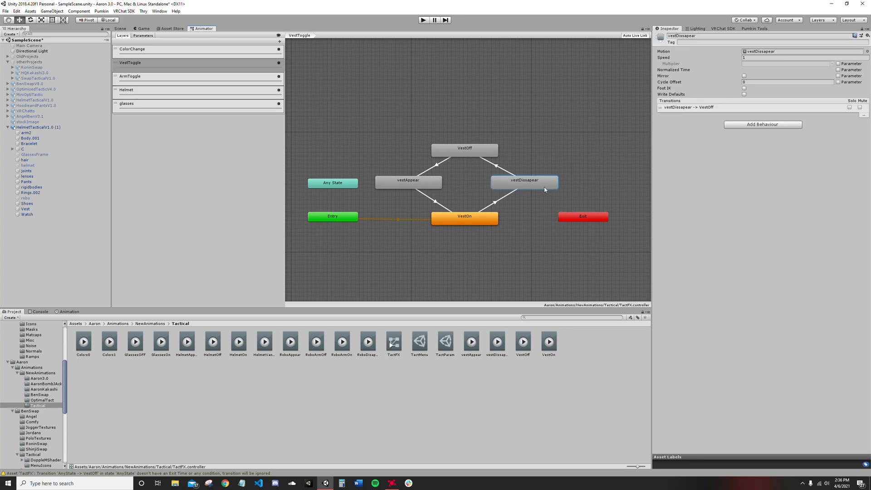
pyautogui.moveTo(548, 166)
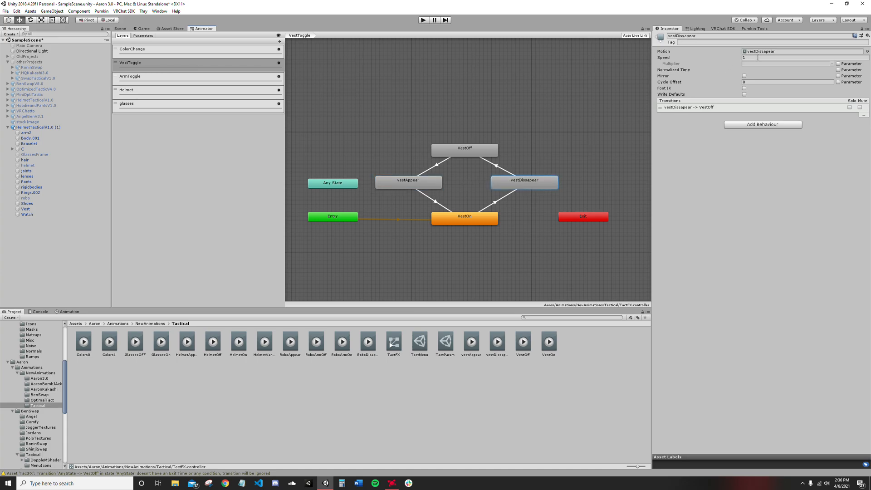
pyautogui.click(800, 57)
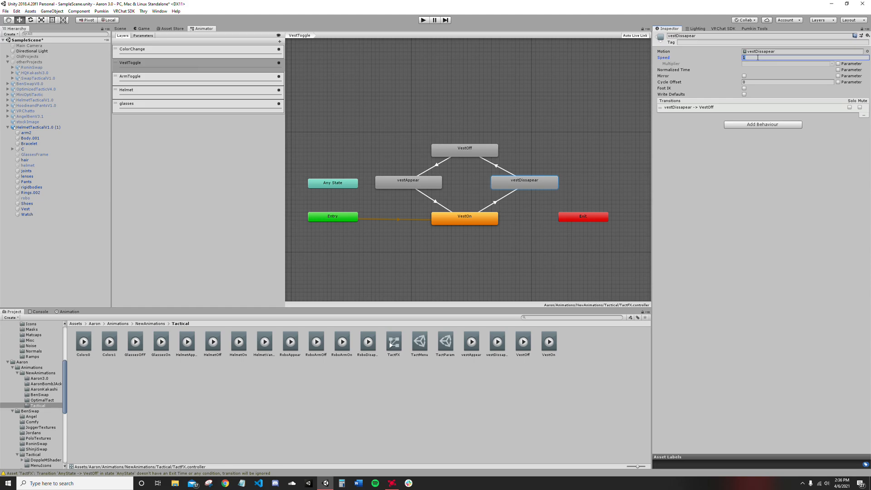
pyautogui.write('.05')
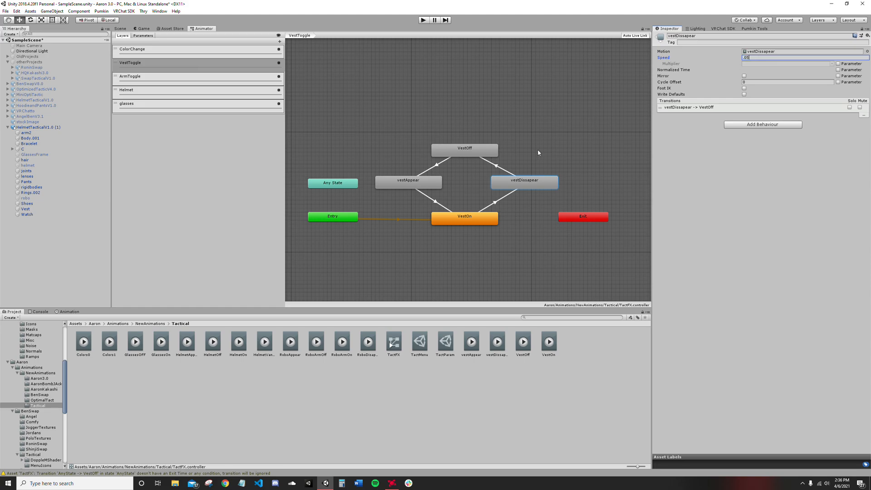
pyautogui.click(408, 182)
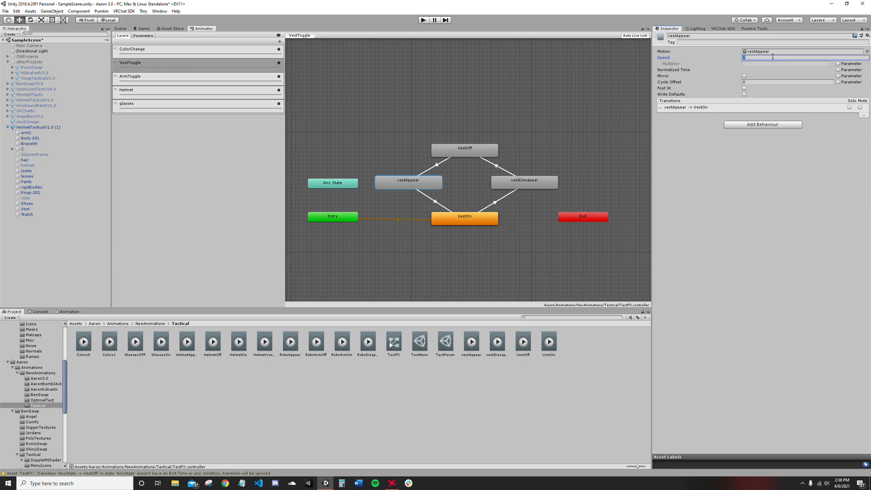
pyautogui.write('.05')
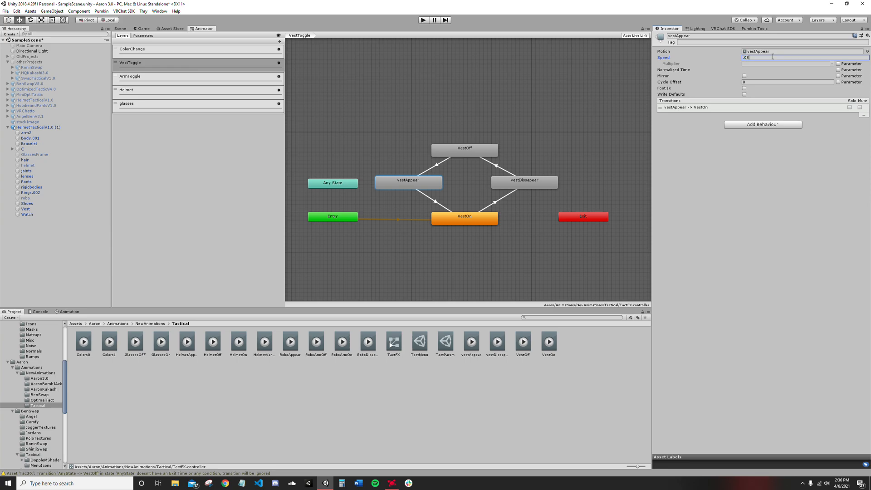
pyautogui.moveTo(646, 109)
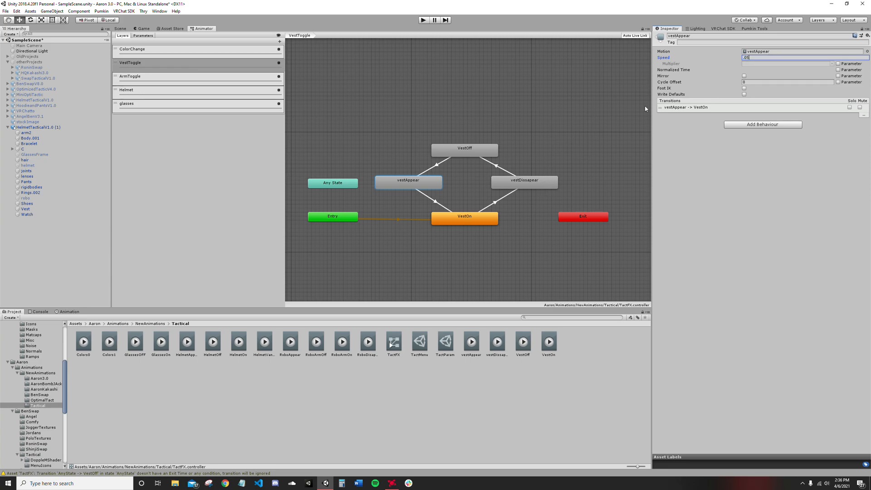
pyautogui.moveTo(523, 153)
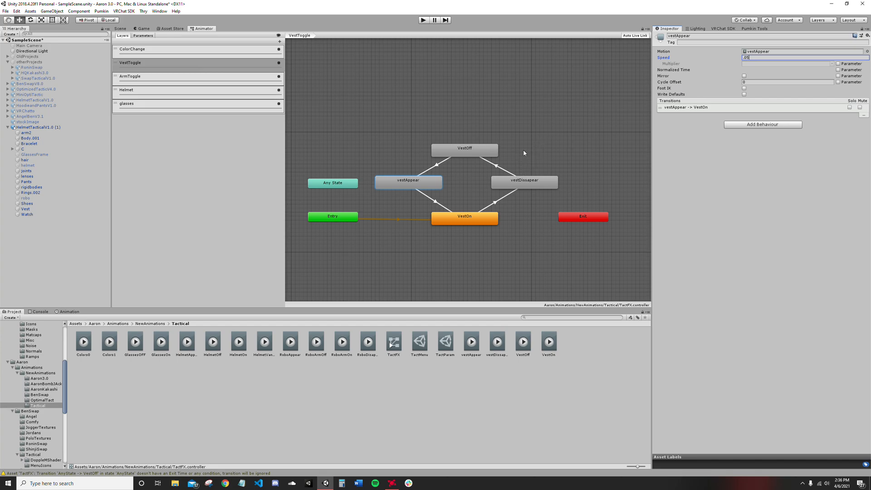
pyautogui.click(494, 166)
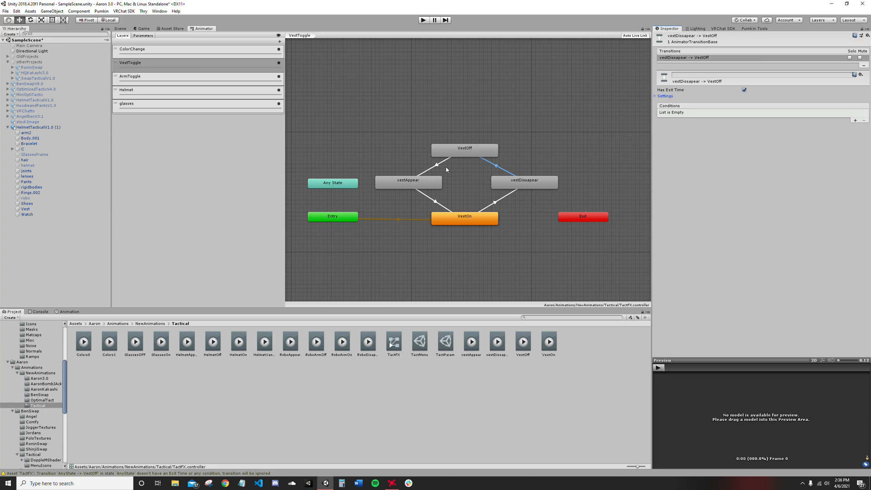
# Review the vest transitions, then show the scene beside the Animator with its Parameters tab
pyautogui.click(436, 203)
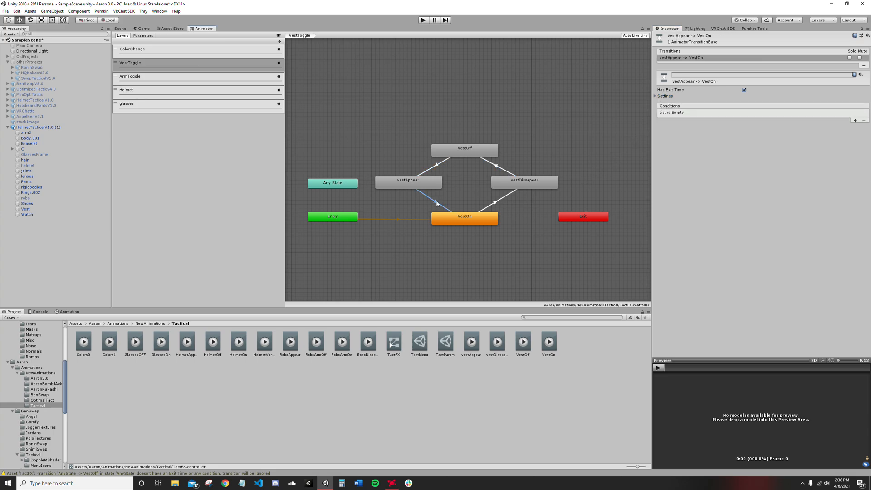
pyautogui.click(494, 201)
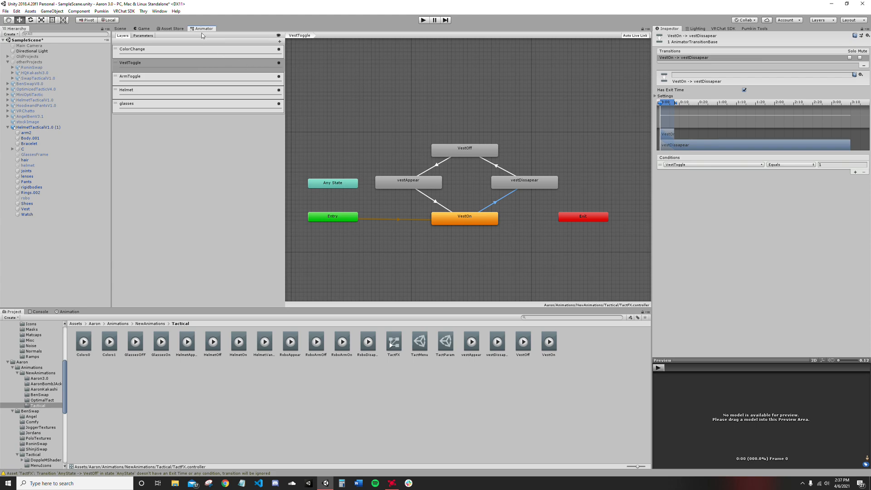
pyautogui.click(120, 28)
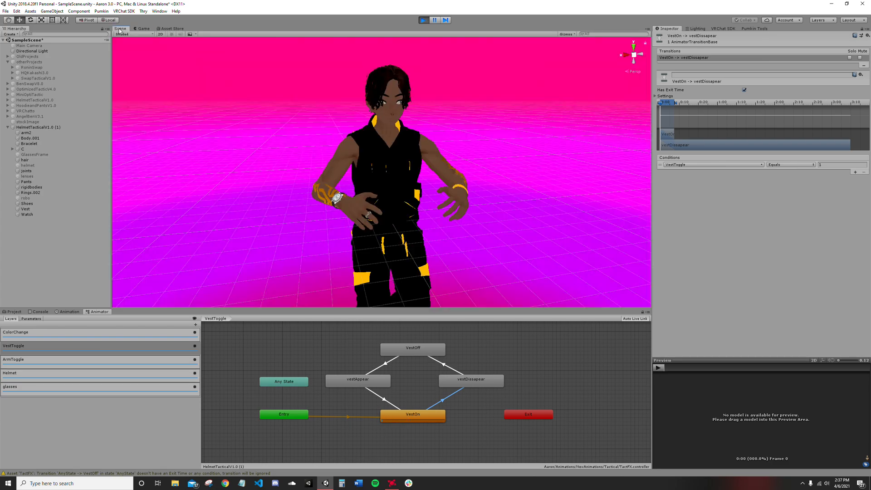
pyautogui.click(32, 319)
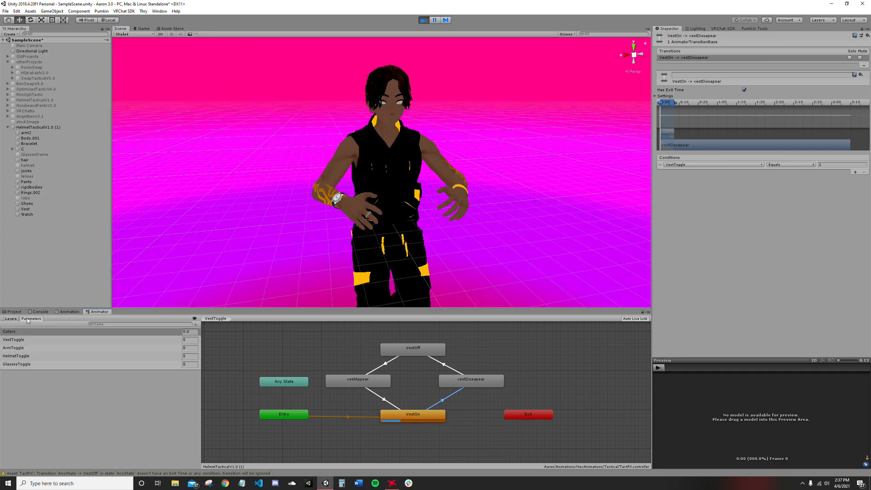